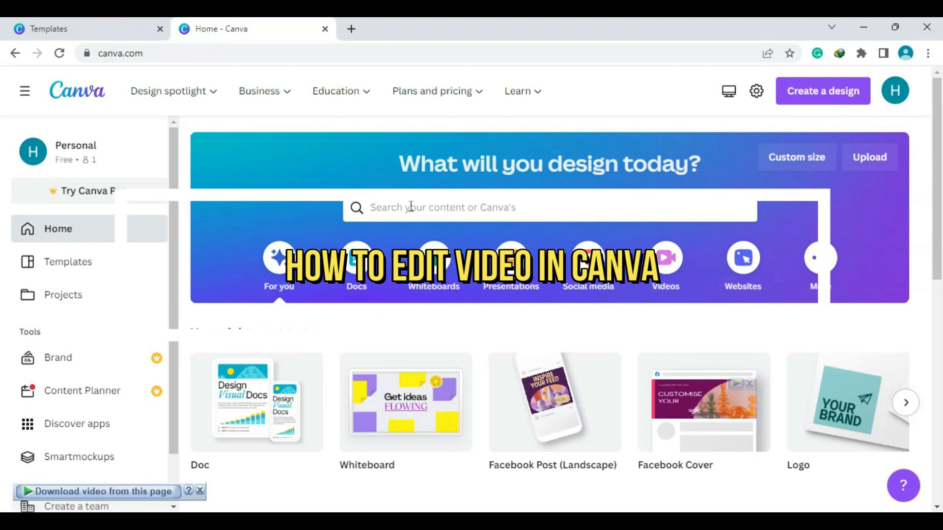
# Search Canva's home page for 'youtube video' templates.
pyautogui.click(547, 208)
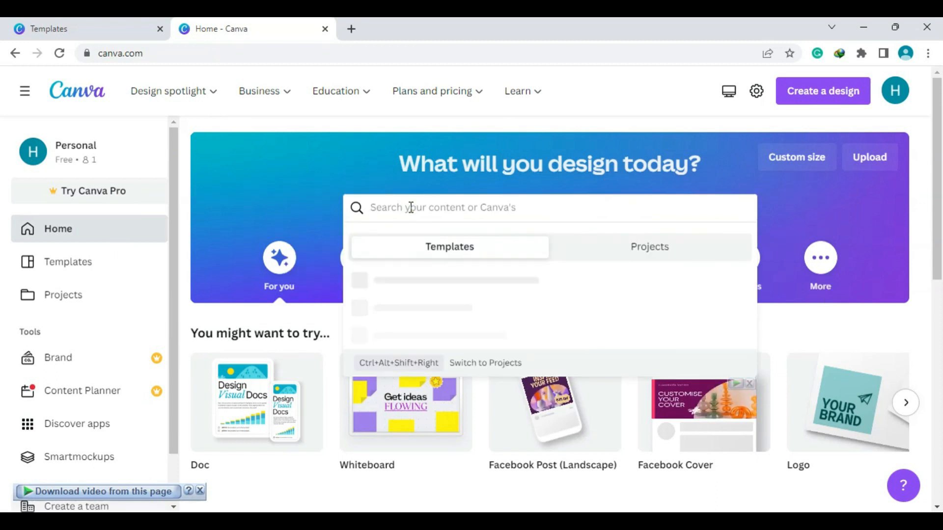
pyautogui.write('youtube video')
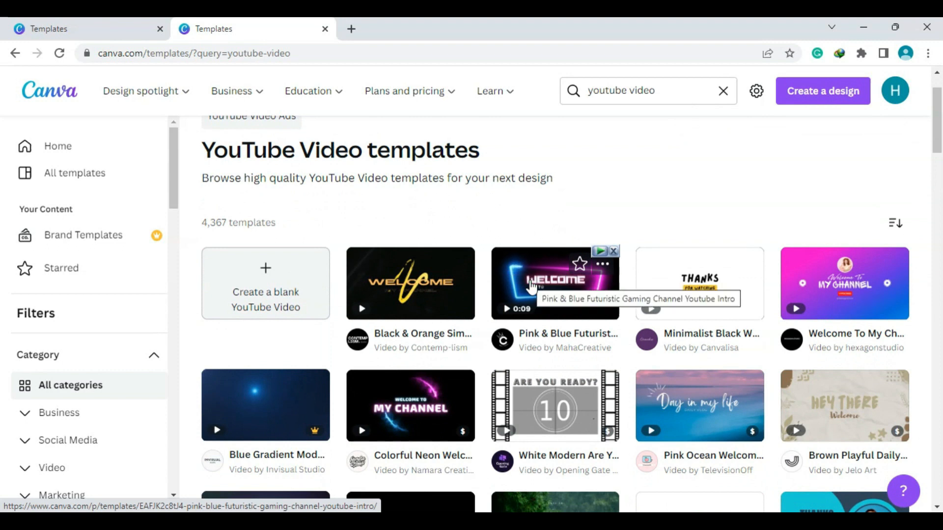
# Open the Pink & Blue Futuristic Gaming Channel YouTube Intro template as a new design.
pyautogui.click(555, 284)
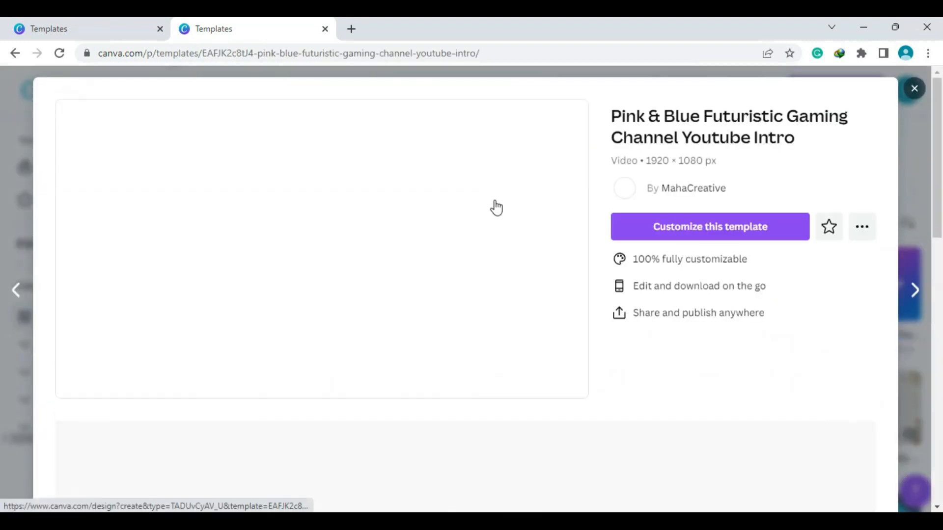
pyautogui.click(710, 227)
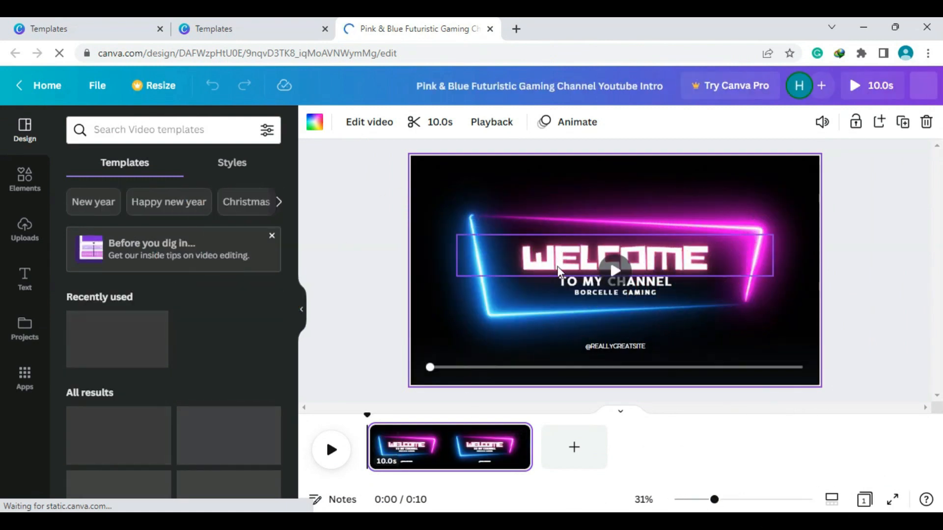
# Replace the BORCELLE GAMING subtitle with 'PUBG LIVE'.
pyautogui.click(614, 257)
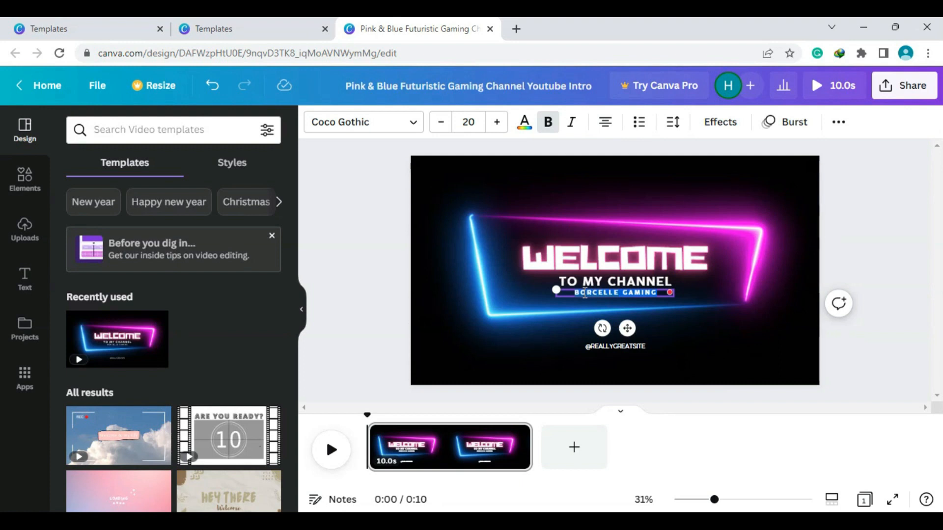
pyautogui.write('PUBG L')
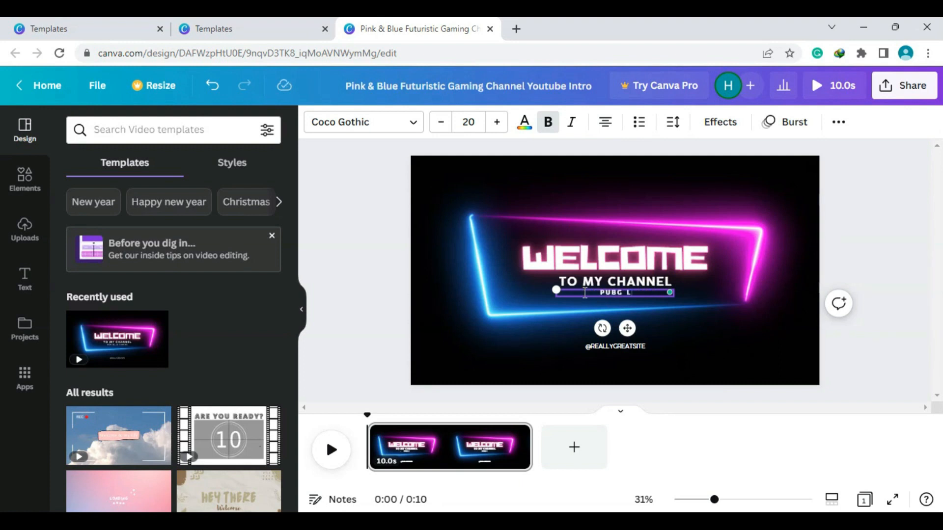
pyautogui.write('IVE')
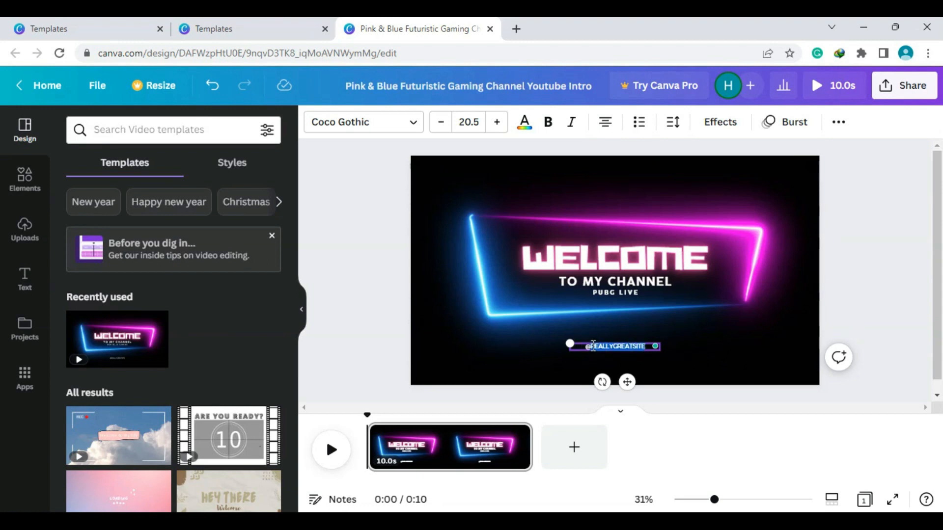
pyautogui.moveTo(601, 348)
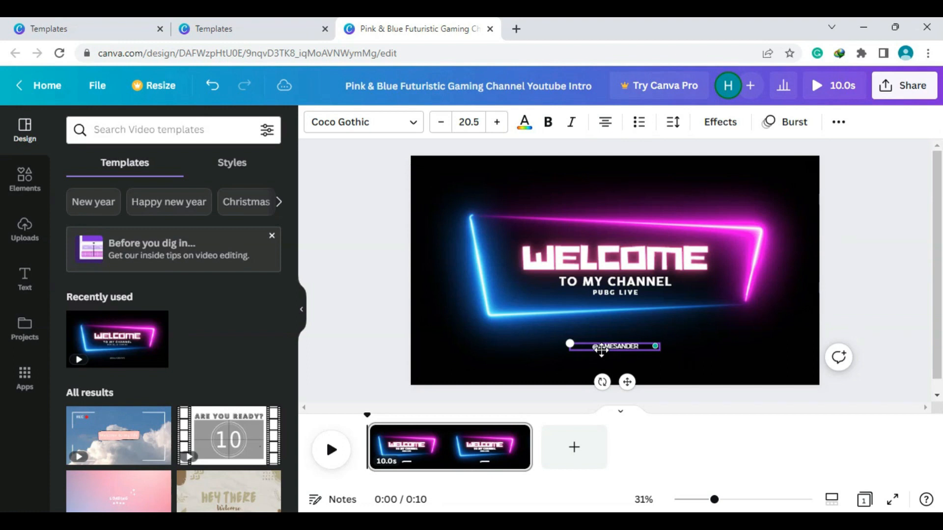
pyautogui.write('JAMESANDERSON')
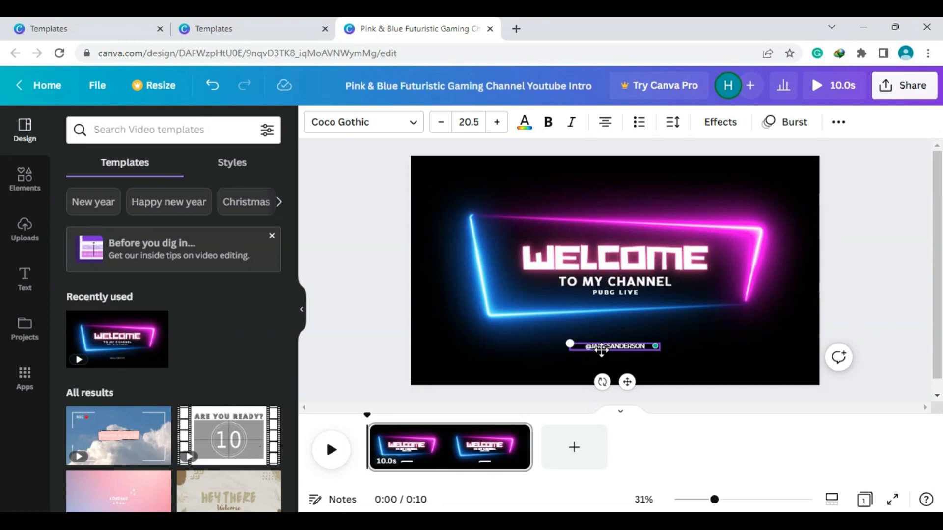
pyautogui.click(614, 281)
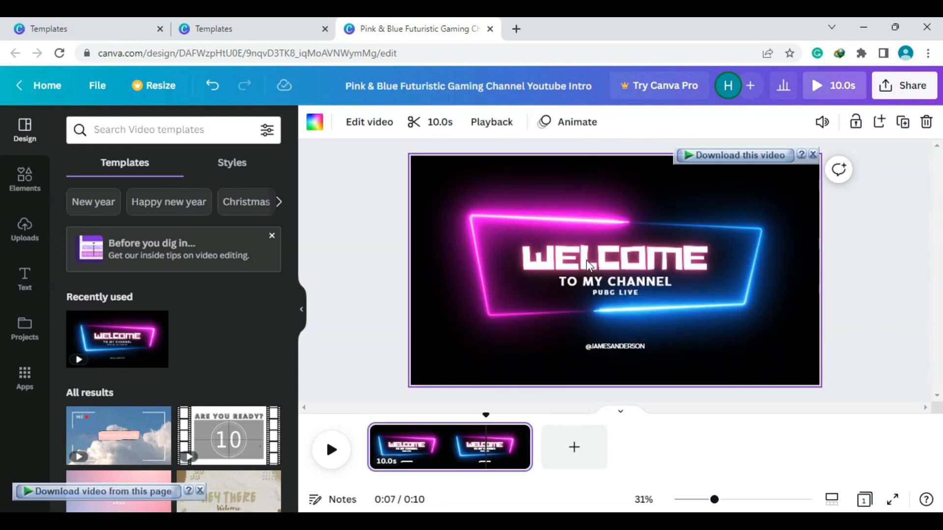
# Change the large neon WELCOME heading to 'SUBSCRIBE'.
pyautogui.click(614, 257)
pyautogui.write('SUBSCRIBE')
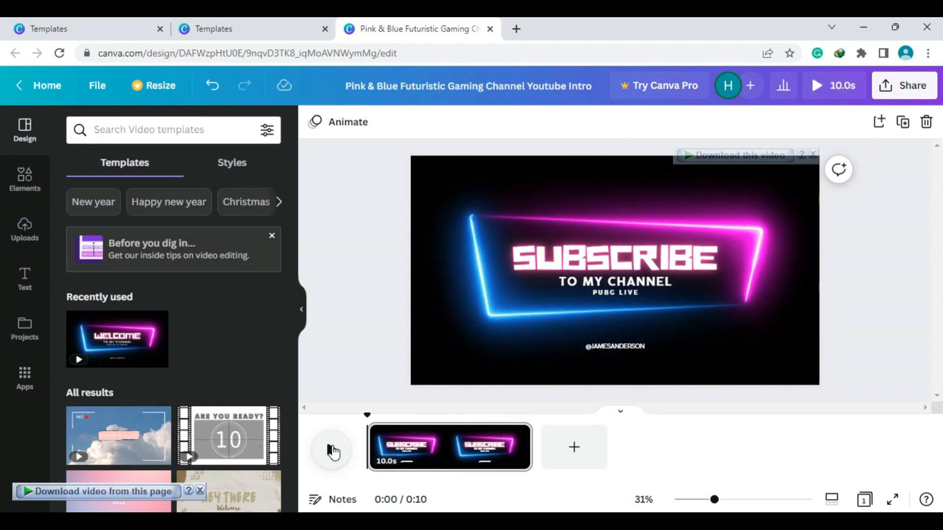
# Preview the edited intro, then browse Elements and open the Uploads panel.
pyautogui.click(332, 450)
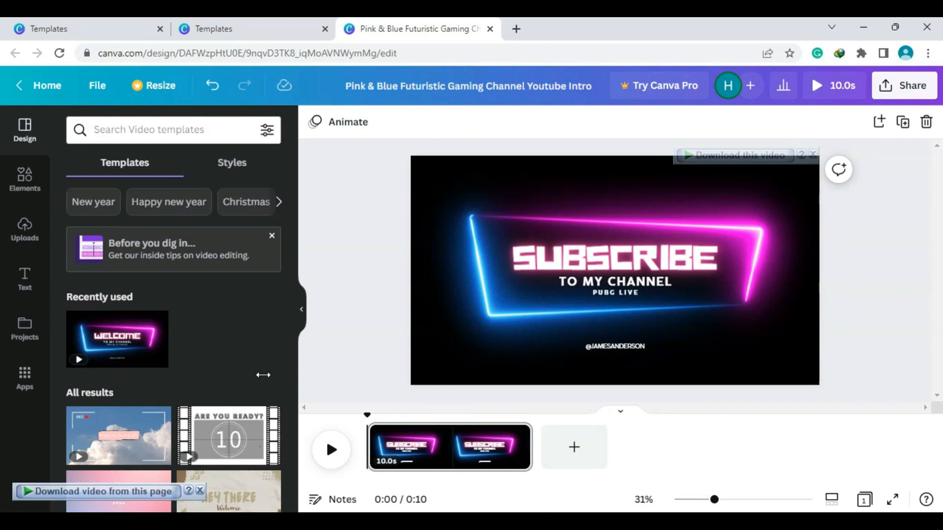
pyautogui.scroll(-3)
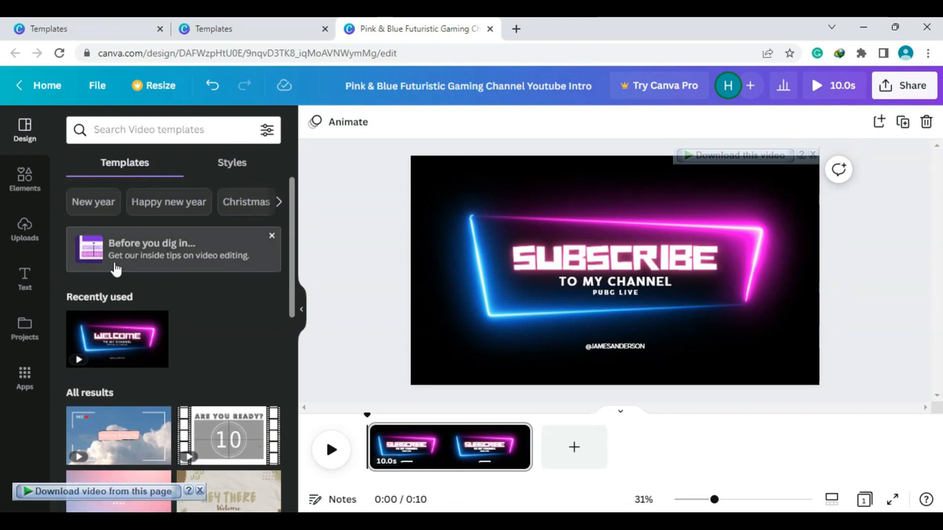
pyautogui.click(24, 181)
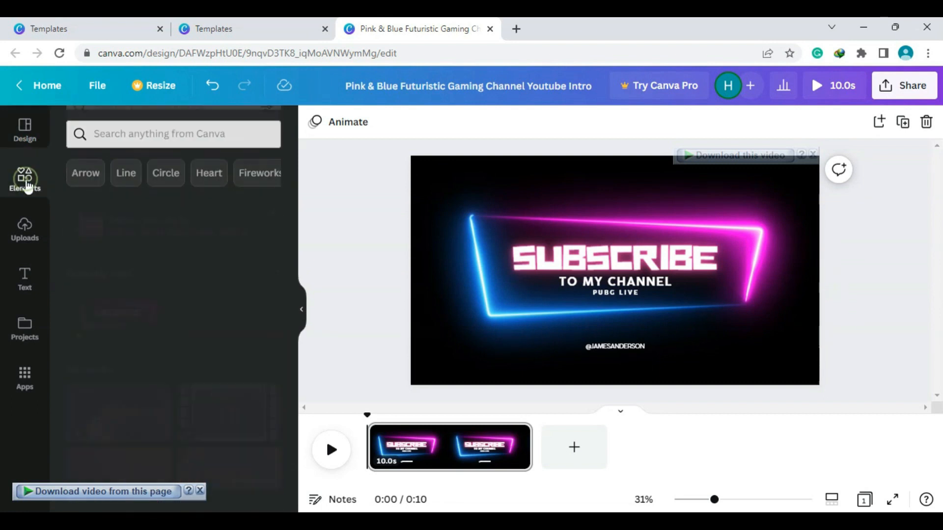
pyautogui.click(24, 231)
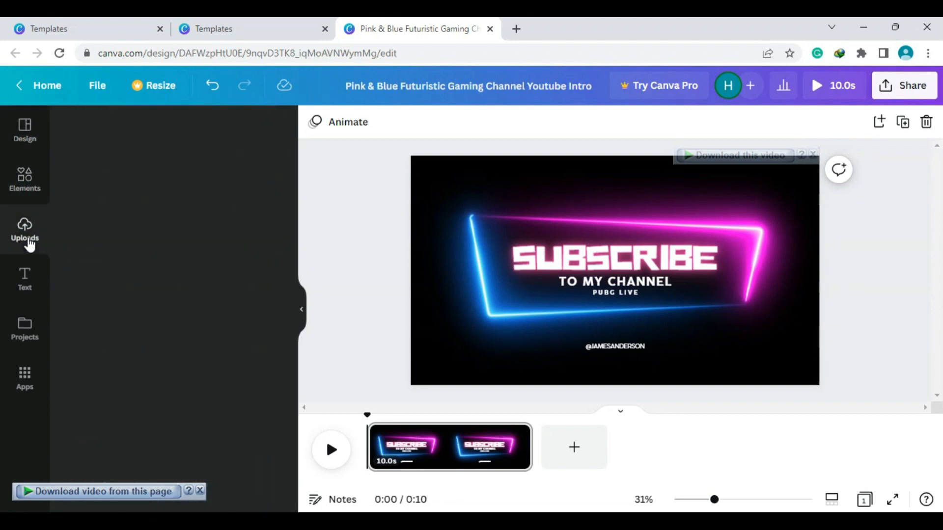